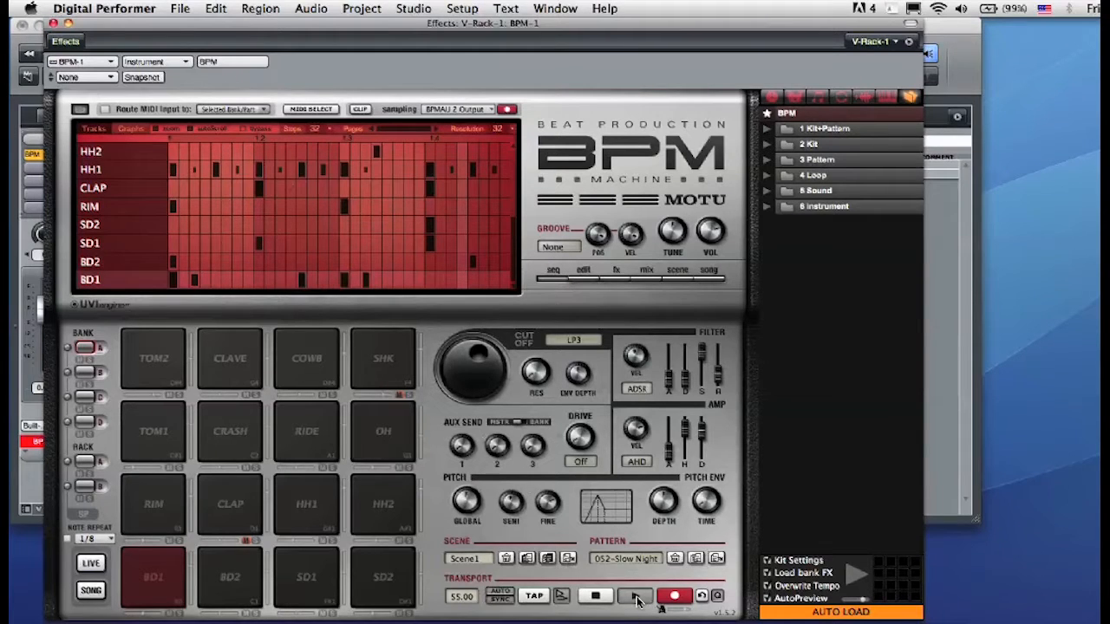
Step: Close the BPM V-Rack drum machine window to return to the Mixing Board
{"action": "left_click", "coordinate": [596, 595]}
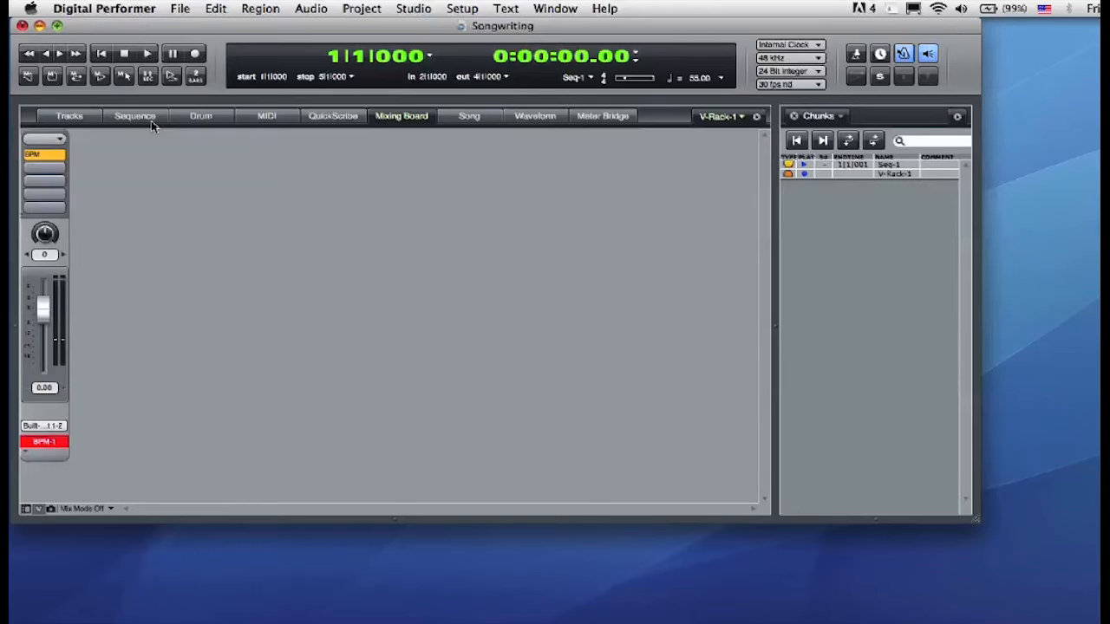
Step: Switch to the Sequence view and record a guitar take on the Guitar track
{"action": "left_click", "coordinate": [134, 115]}
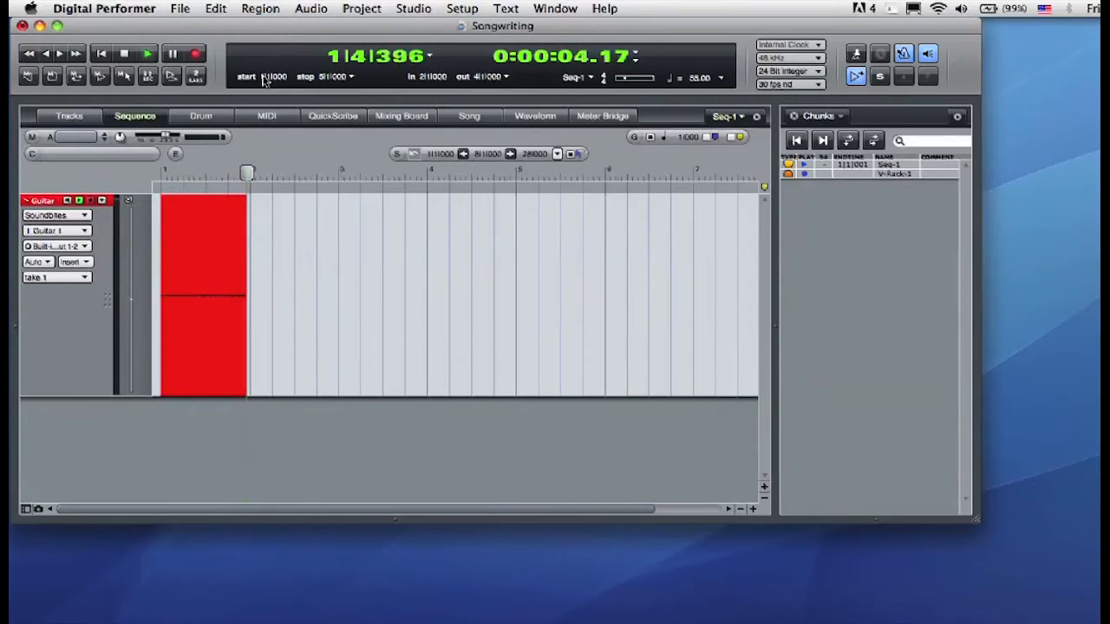
{"action": "left_click", "coordinate": [147, 53]}
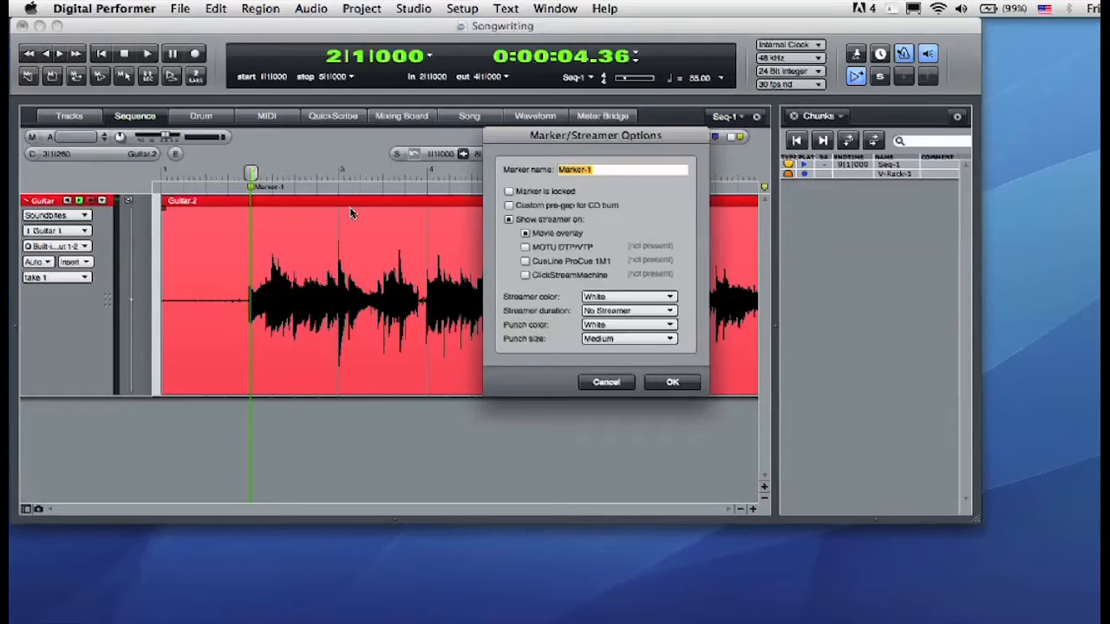
Step: Name the three markers A, B and C at bars 2, 4 and 6
{"action": "type", "text": "A"}
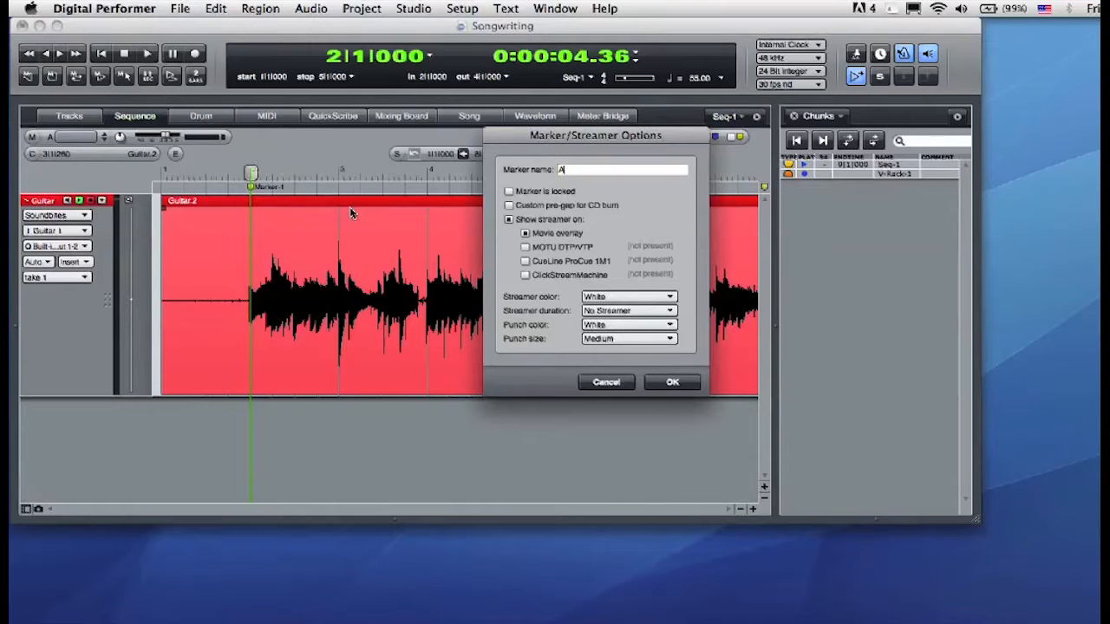
{"action": "left_click", "coordinate": [672, 382]}
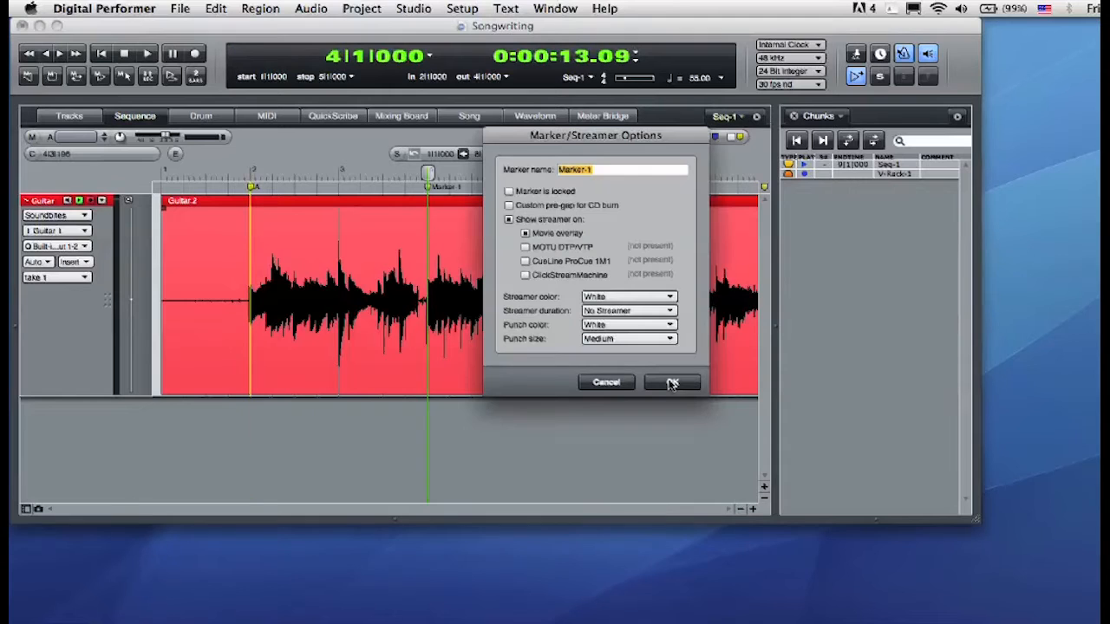
{"action": "type", "text": "B"}
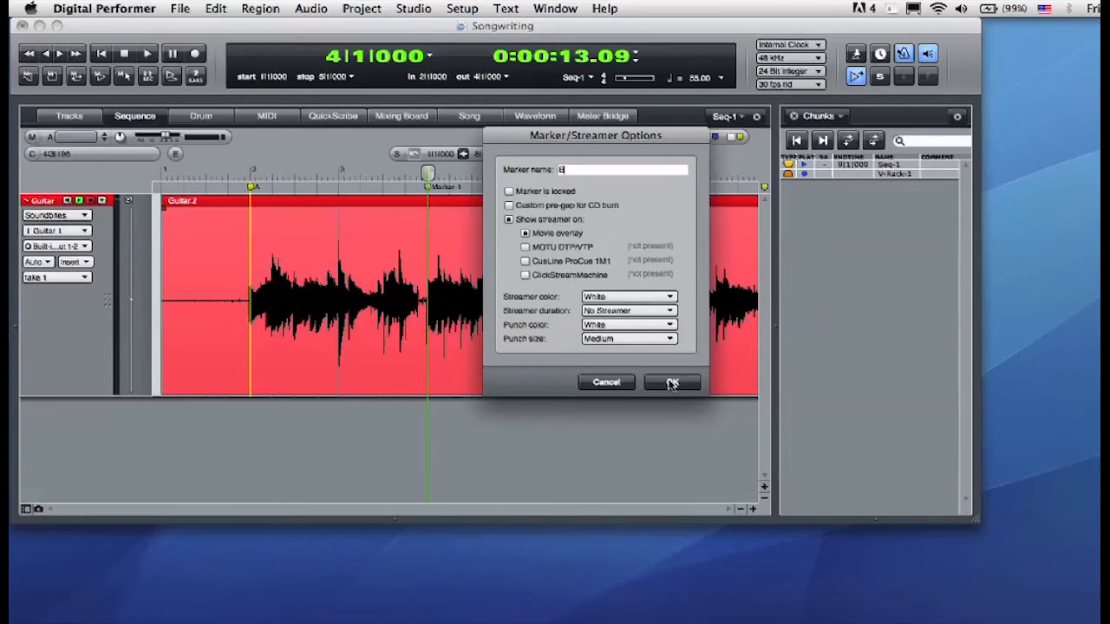
{"action": "left_click", "coordinate": [672, 383]}
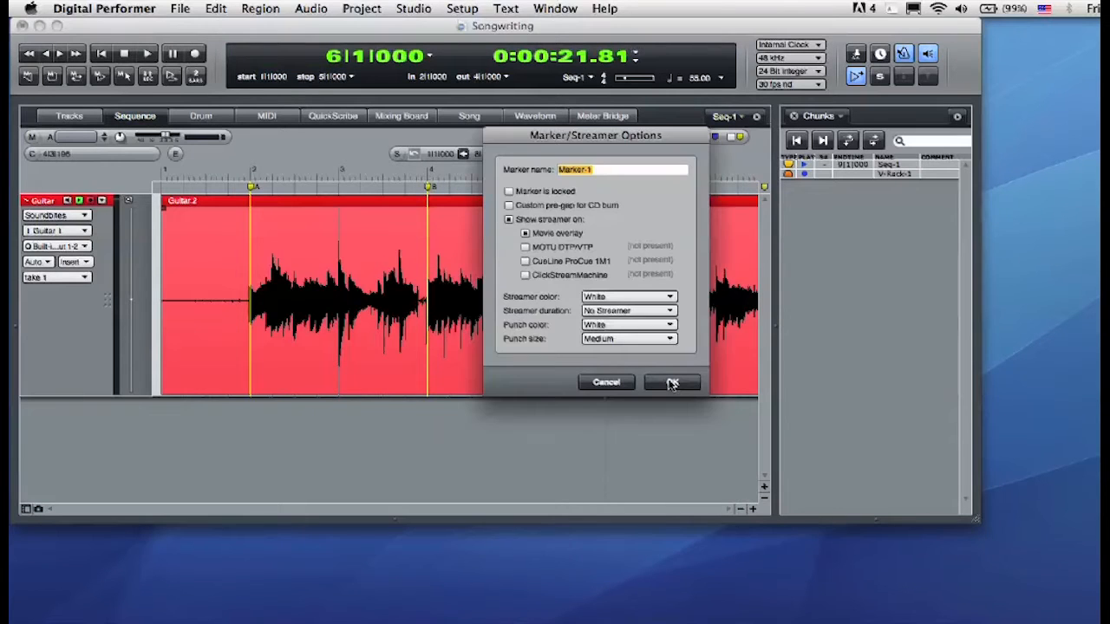
{"action": "left_click", "coordinate": [672, 382]}
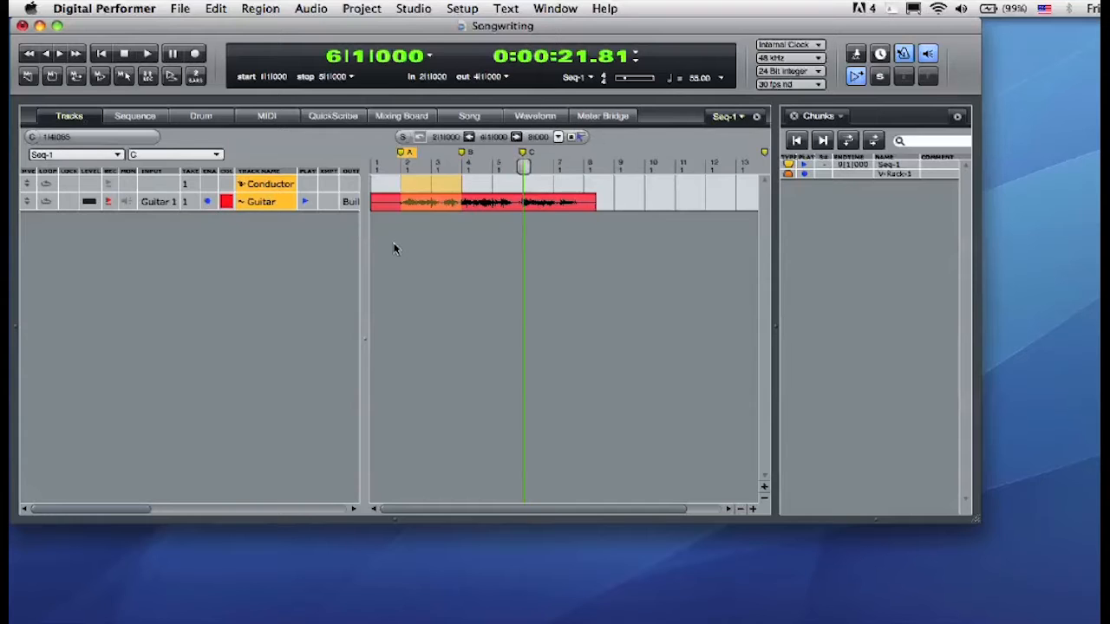
Step: Copy the A selection into a new chunk named A with manual end time 3|1|000
{"action": "left_click", "coordinate": [76, 155]}
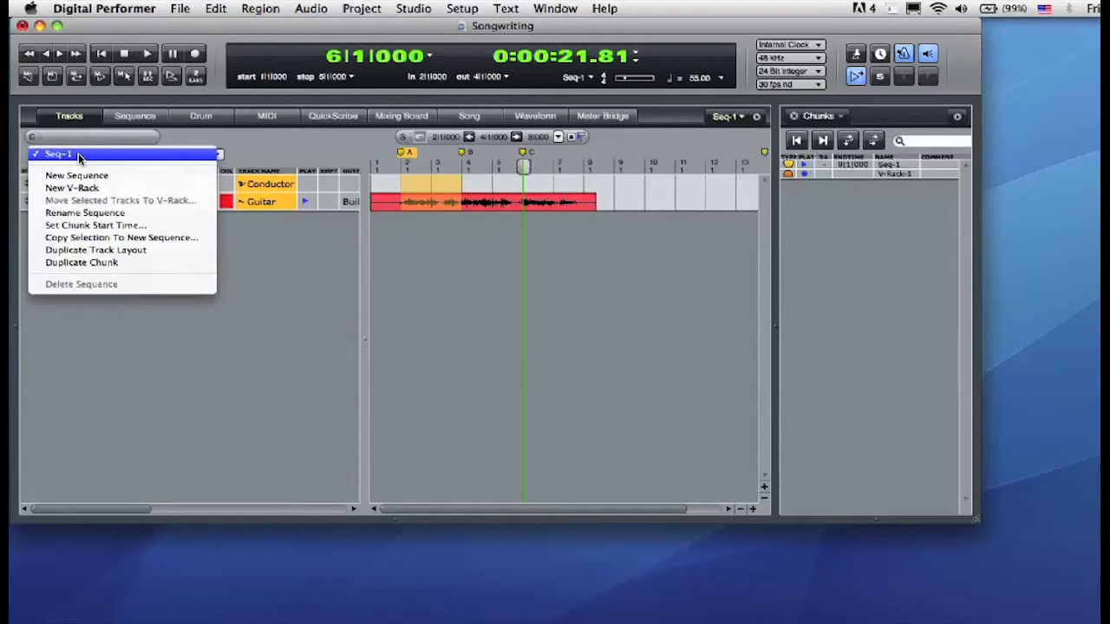
{"action": "left_click", "coordinate": [76, 175]}
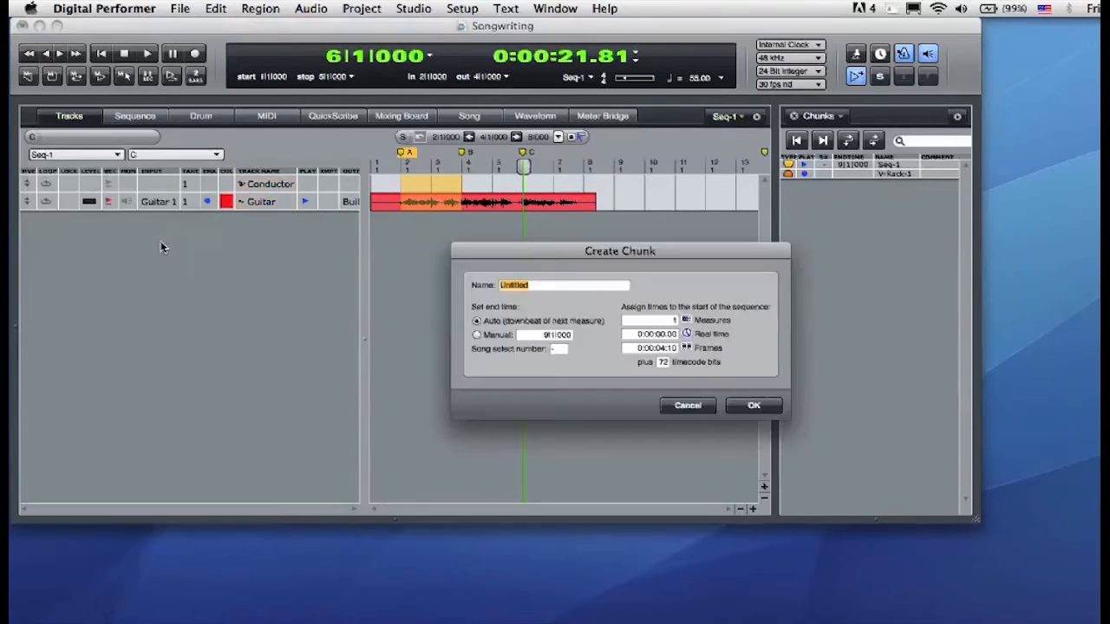
{"action": "type", "text": "A"}
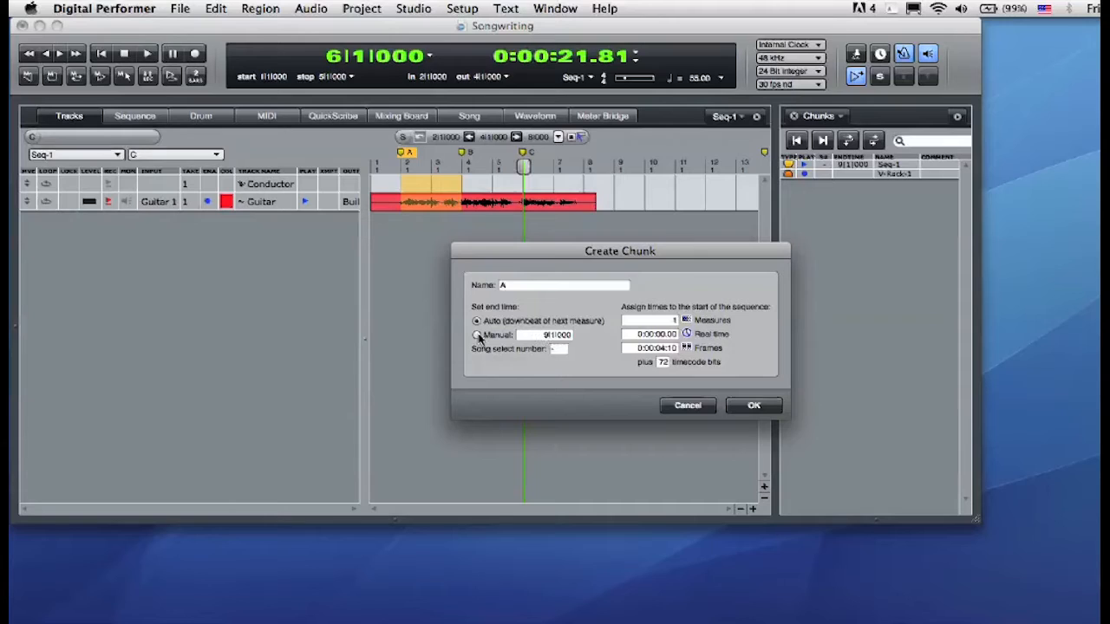
{"action": "left_click", "coordinate": [476, 336]}
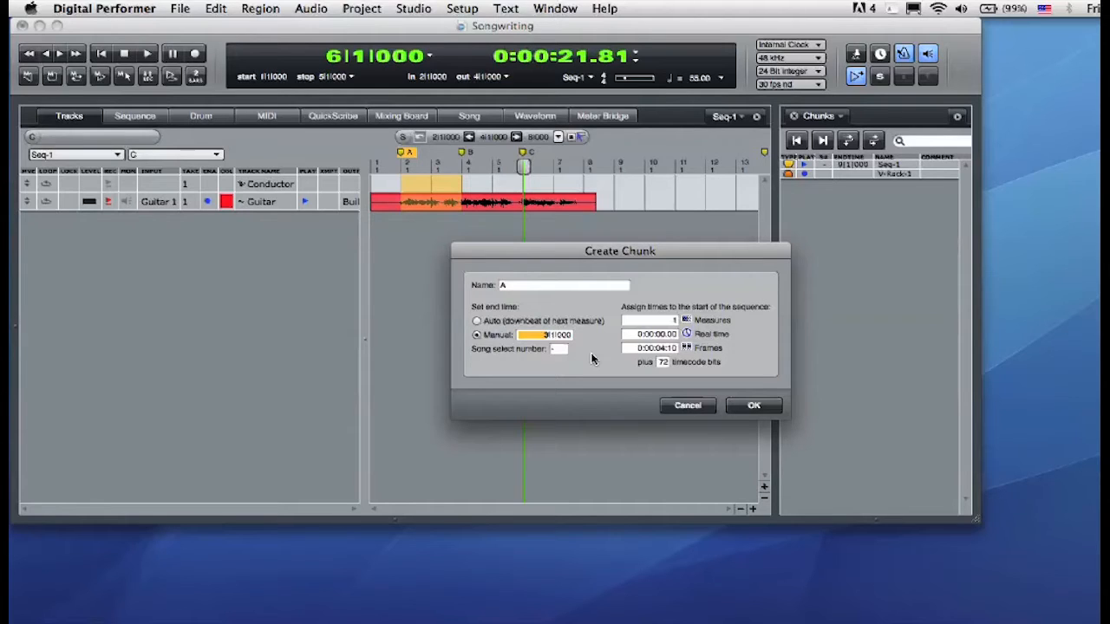
{"action": "mouse_move", "coordinate": [753, 409]}
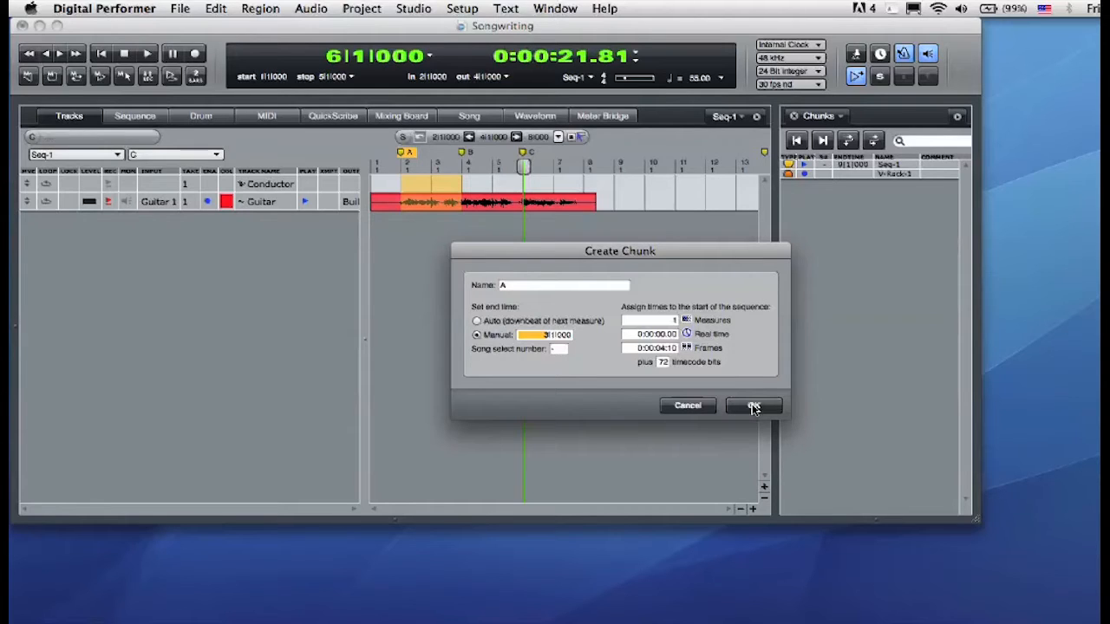
{"action": "left_click", "coordinate": [752, 406]}
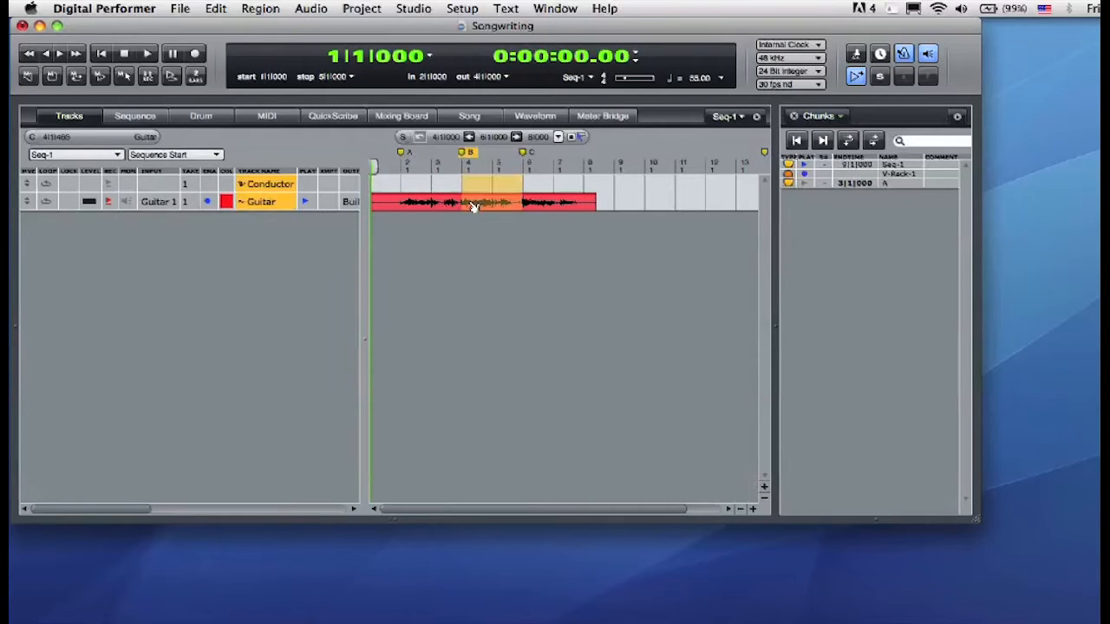
Step: Copy the B and C selections into new chunks named B and C, each ending at bar 3
{"action": "left_click", "coordinate": [76, 155]}
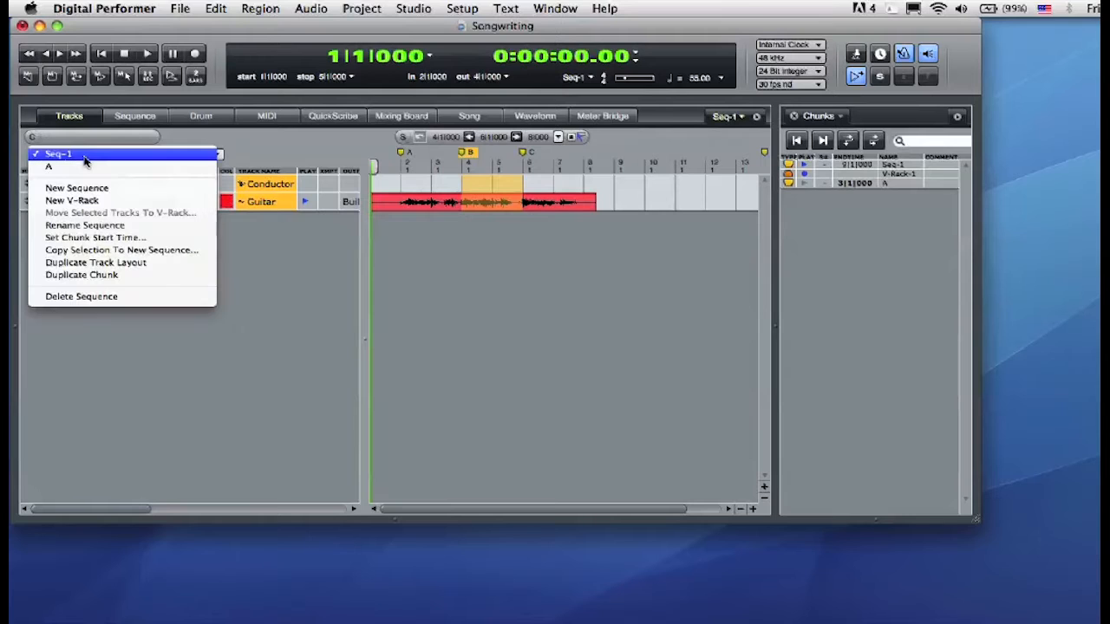
{"action": "left_click", "coordinate": [77, 187]}
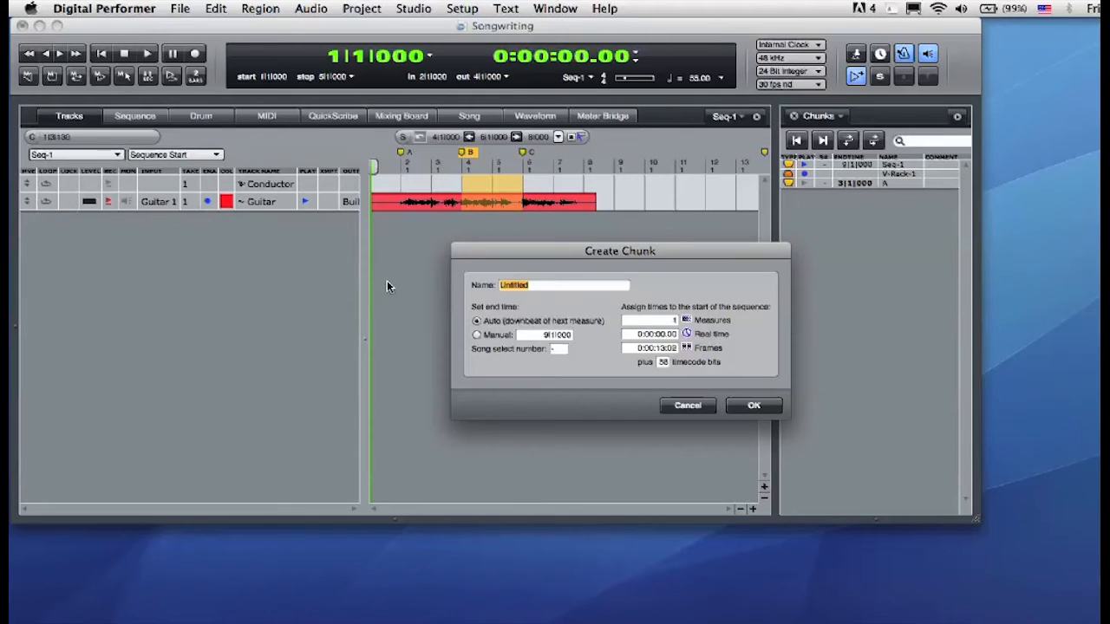
{"action": "type", "text": "B"}
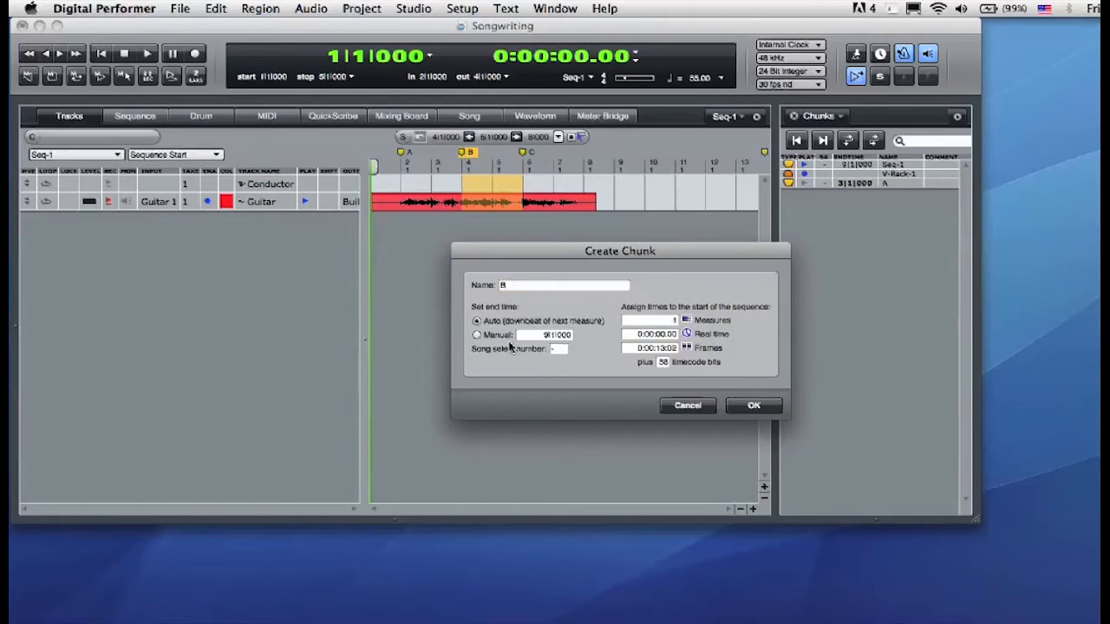
{"action": "left_click", "coordinate": [477, 335]}
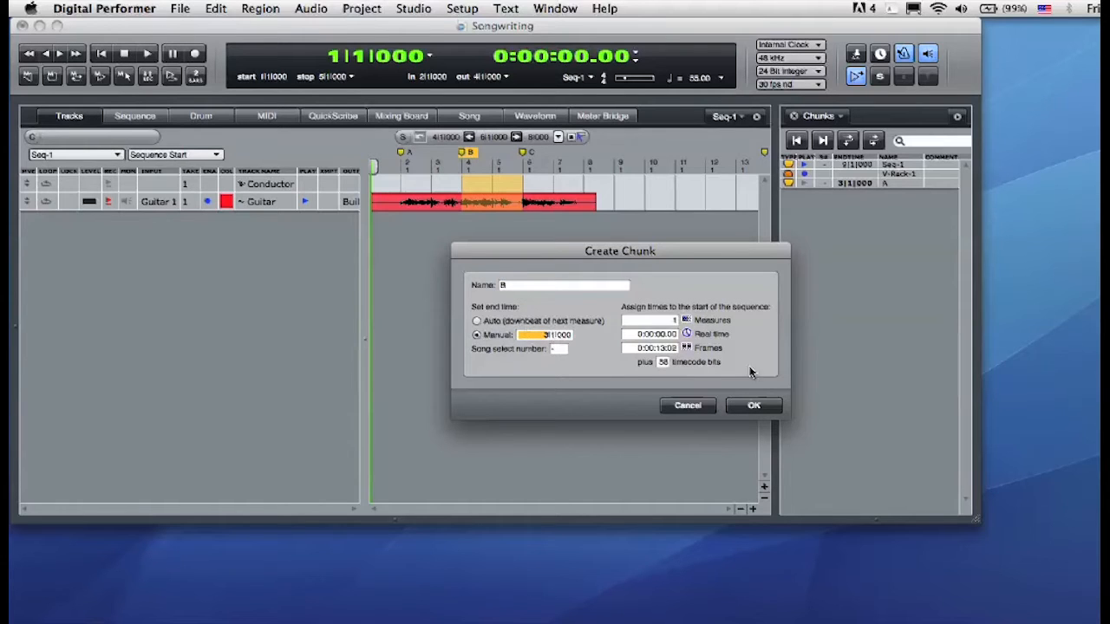
{"action": "left_click", "coordinate": [754, 405]}
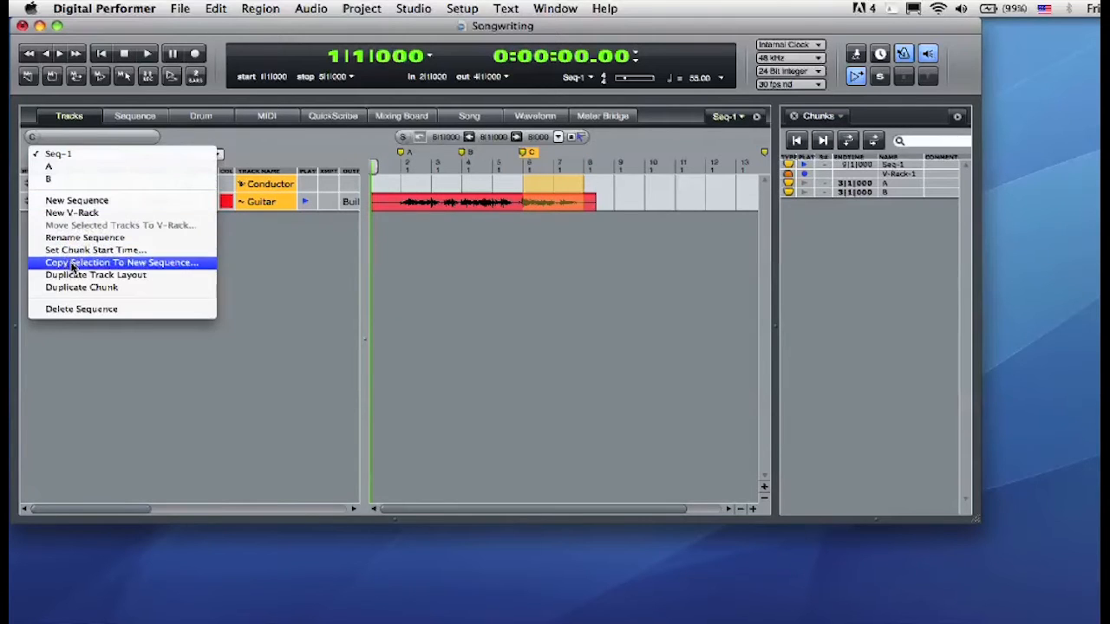
{"action": "left_click", "coordinate": [121, 262]}
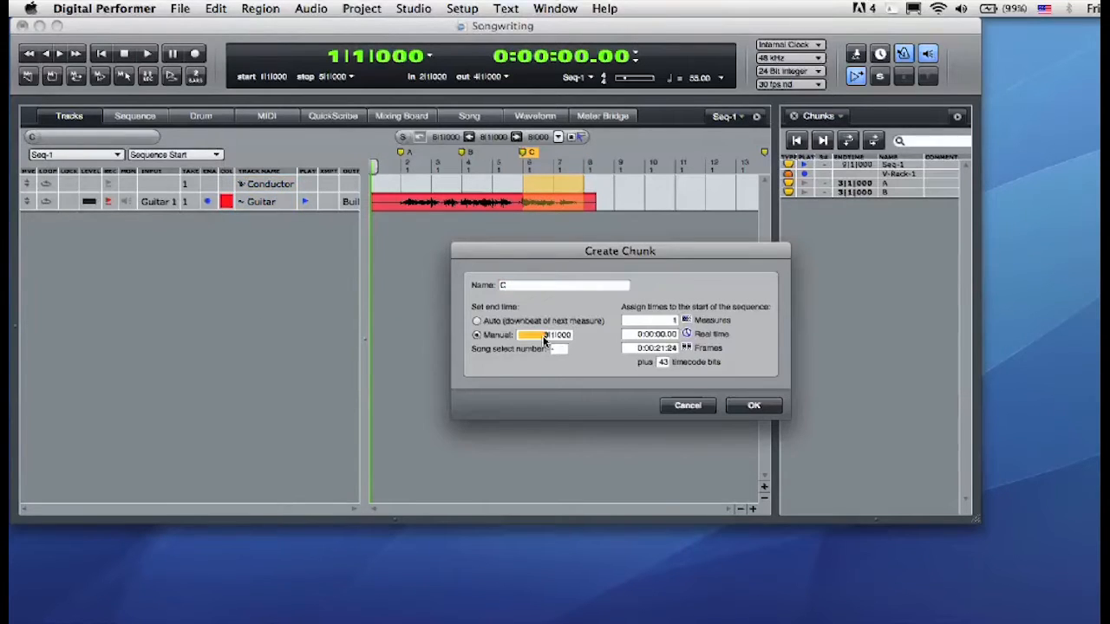
{"action": "left_click", "coordinate": [754, 406]}
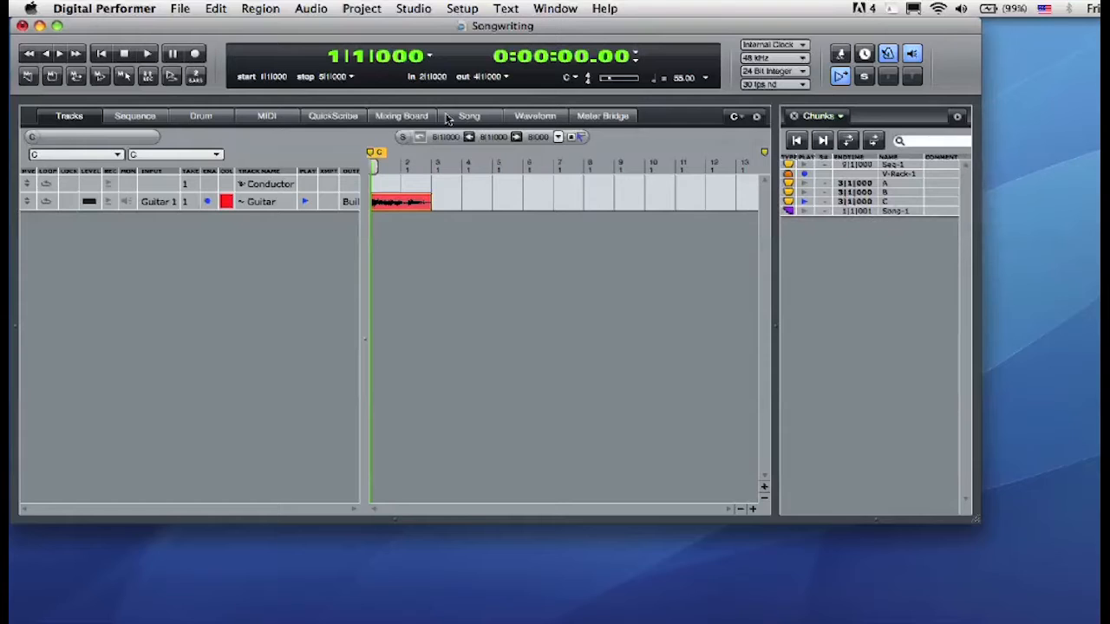
Step: Arrange chunks A, A, B, A, B, C in the Song window and create a new sequence
{"action": "left_click", "coordinate": [468, 116]}
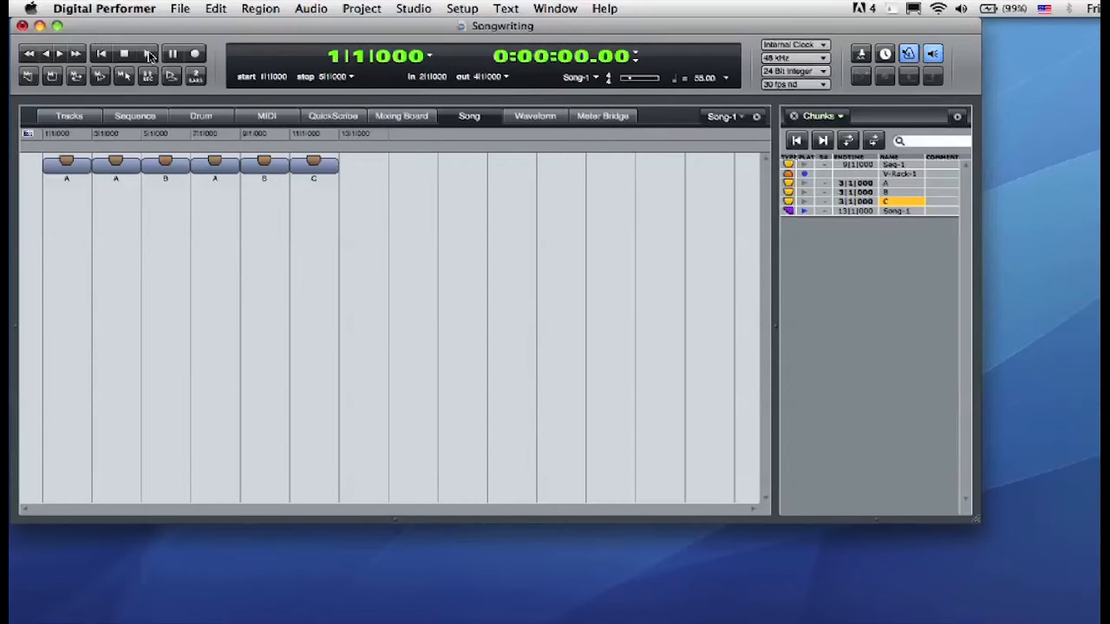
{"action": "left_click", "coordinate": [147, 53]}
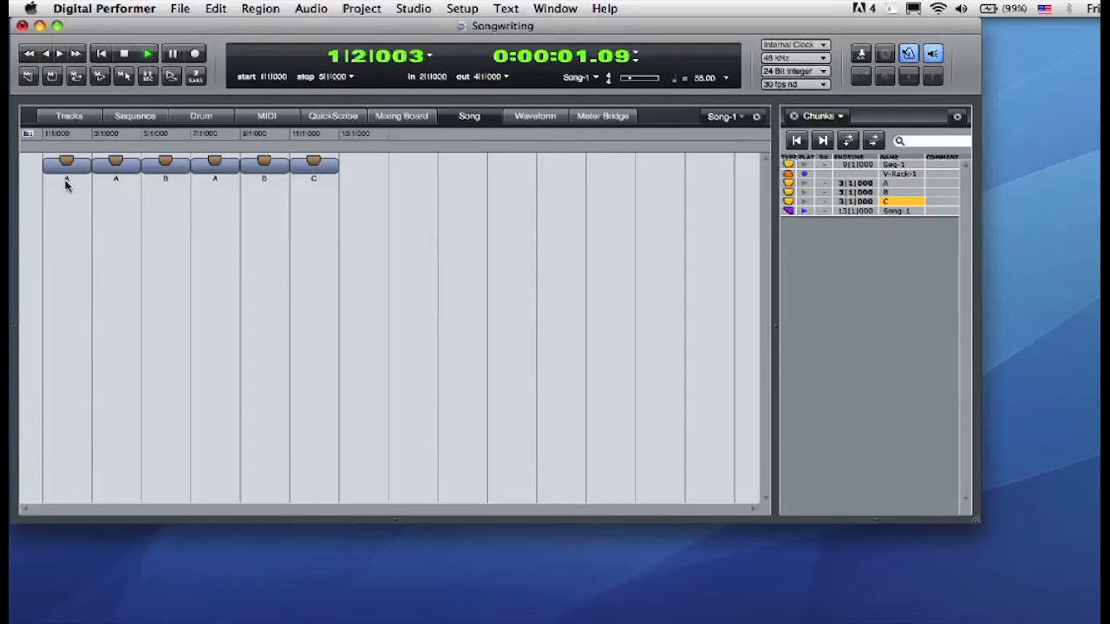
{"action": "left_click", "coordinate": [66, 165]}
{"action": "type", "text": "Melo"}
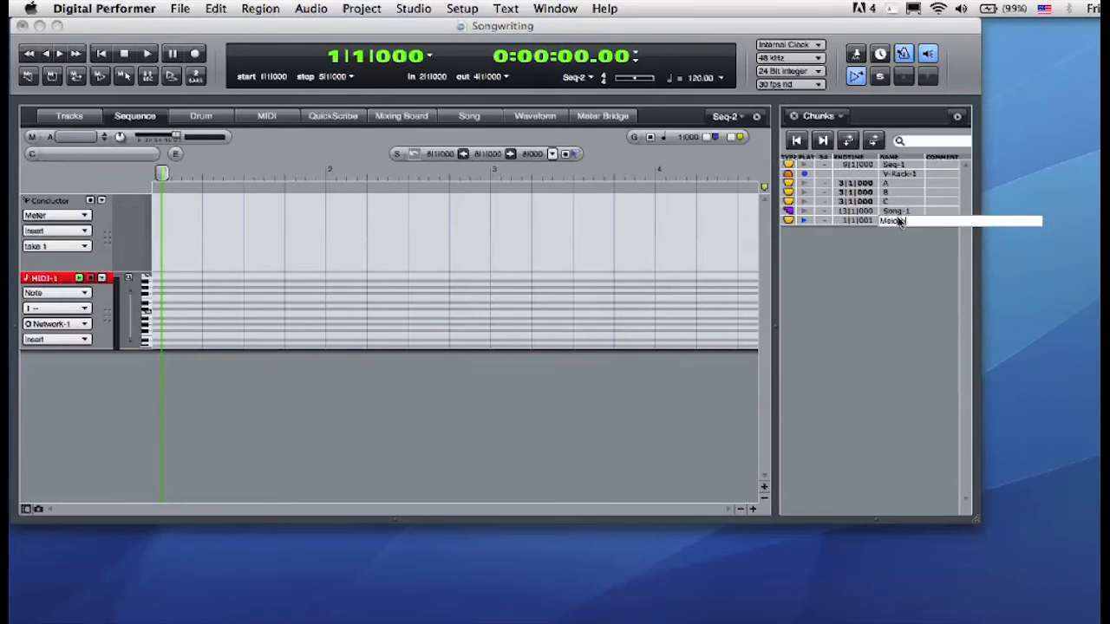
Step: Add a mono audio track to the Melody sequence with its input set to Guitar 1
{"action": "left_click", "coordinate": [362, 8]}
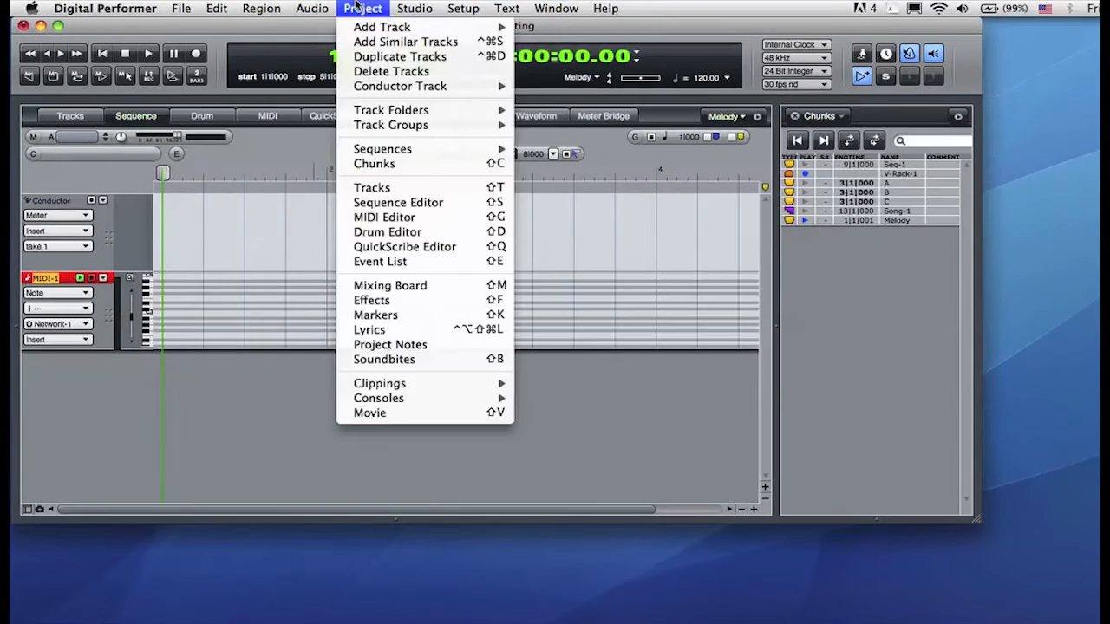
{"action": "mouse_move", "coordinate": [381, 27]}
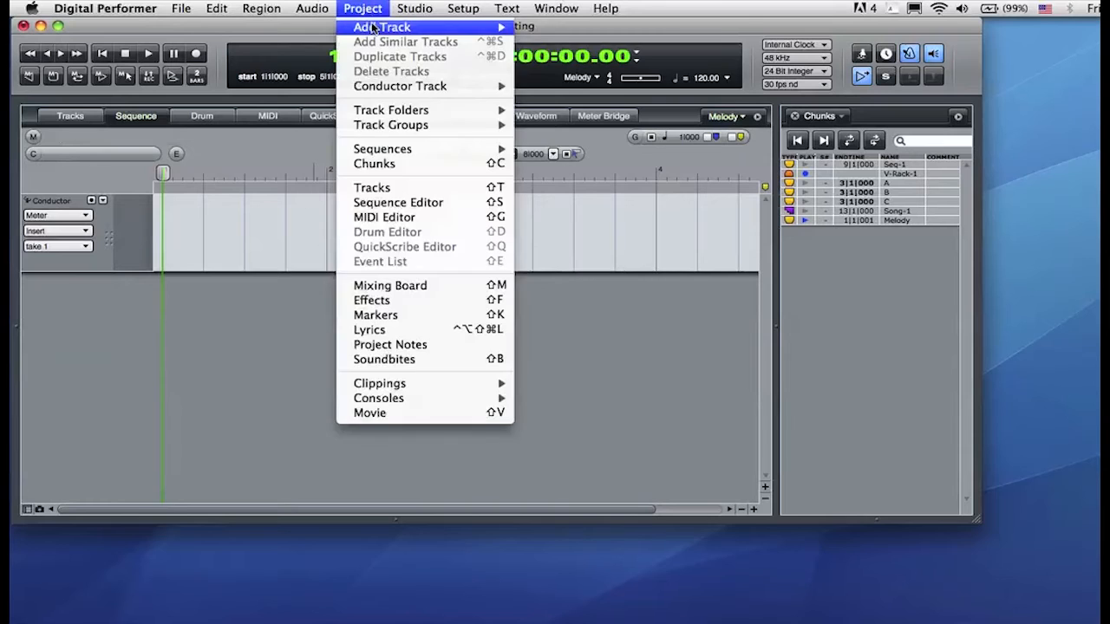
{"action": "left_click", "coordinate": [382, 27]}
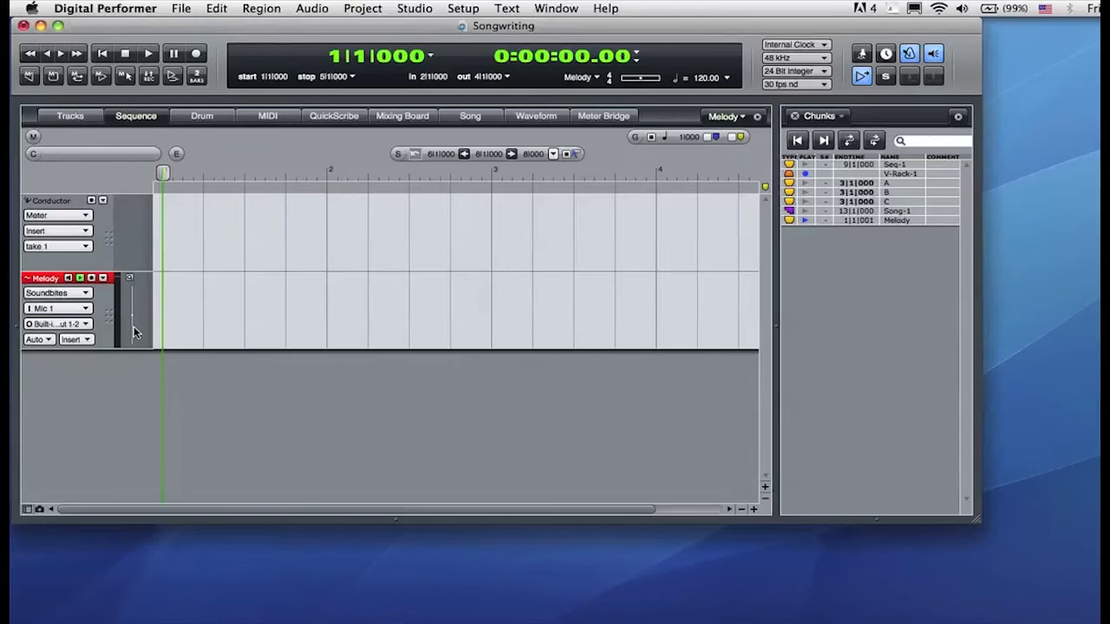
{"action": "left_click", "coordinate": [56, 308]}
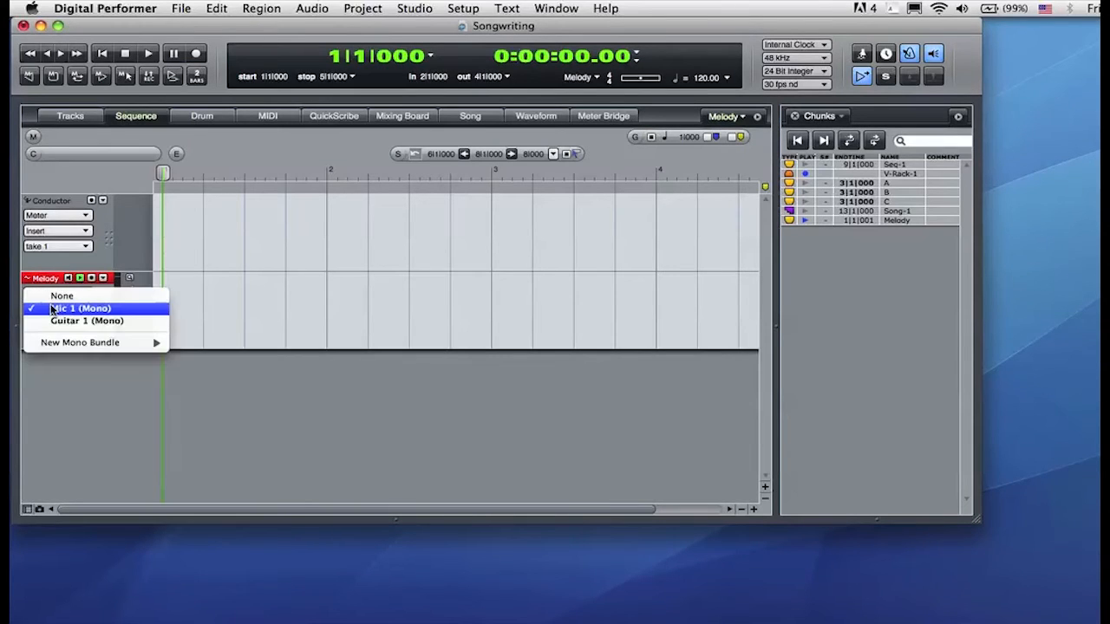
{"action": "left_click", "coordinate": [80, 308]}
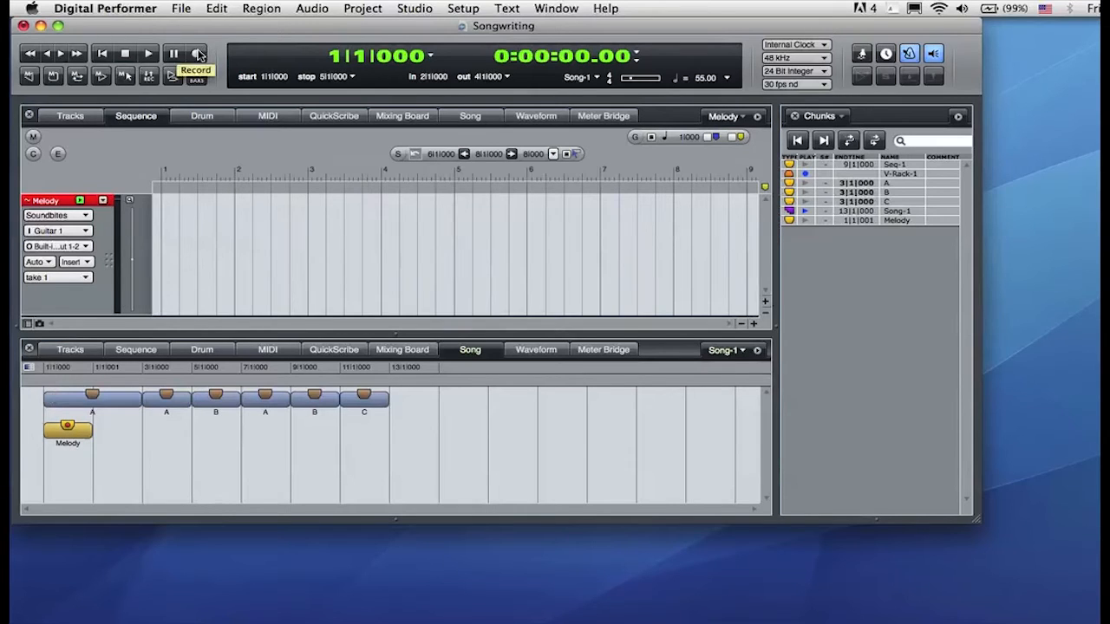
Step: Record a guitar melody take on the Melody track
{"action": "left_click", "coordinate": [195, 53]}
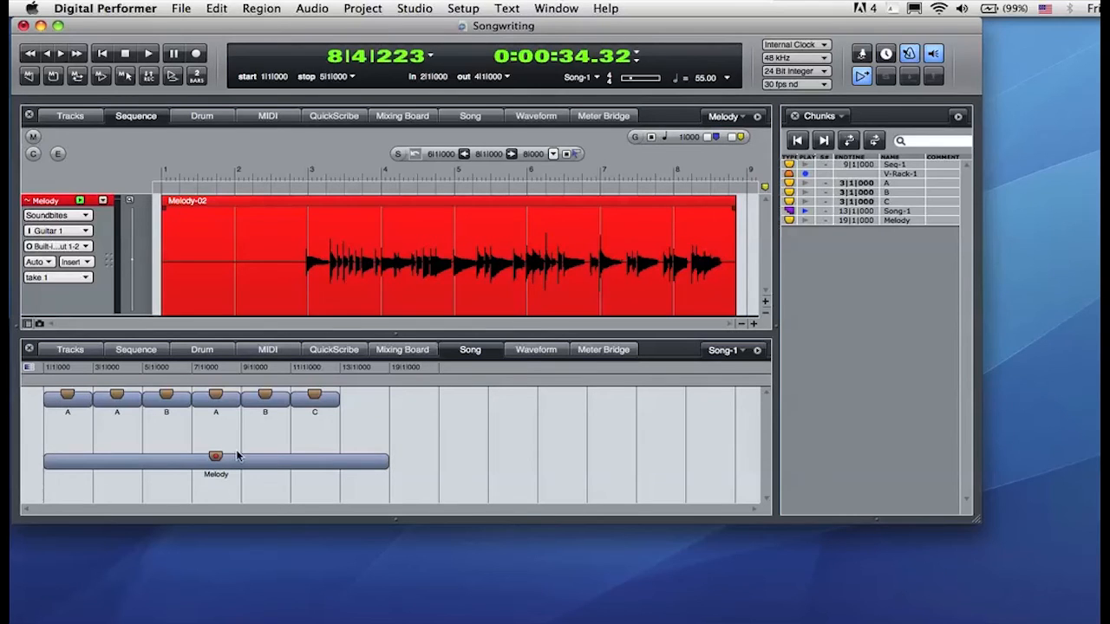
{"action": "mouse_move", "coordinate": [347, 460]}
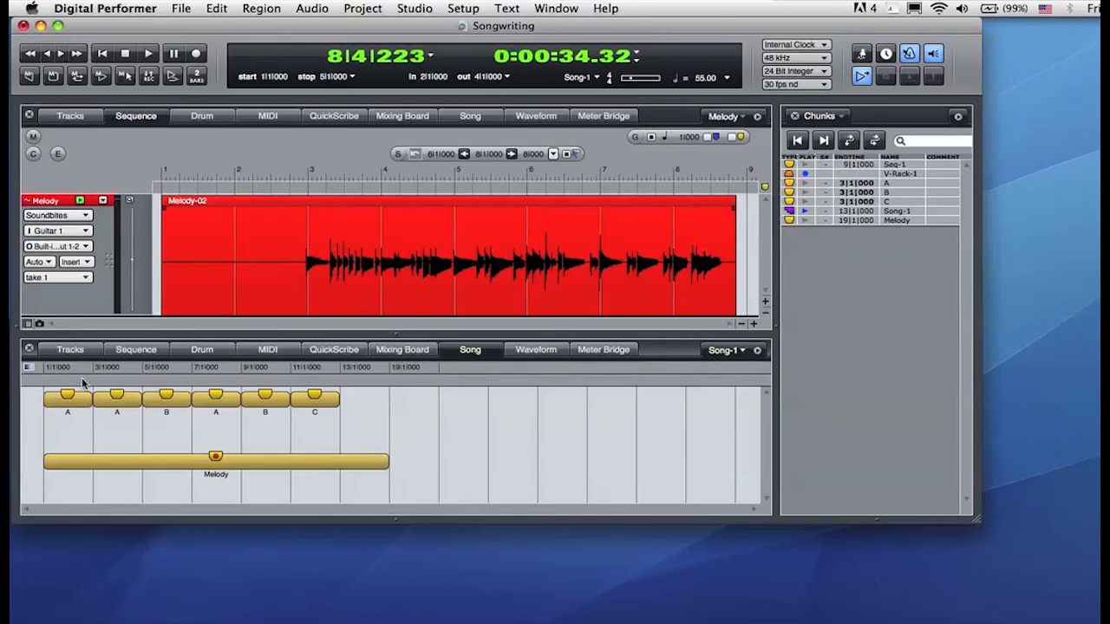
Step: Merge the chunks as markers, then merge Song-1 into Seq-2, combining same-named tracks
{"action": "left_click", "coordinate": [757, 350]}
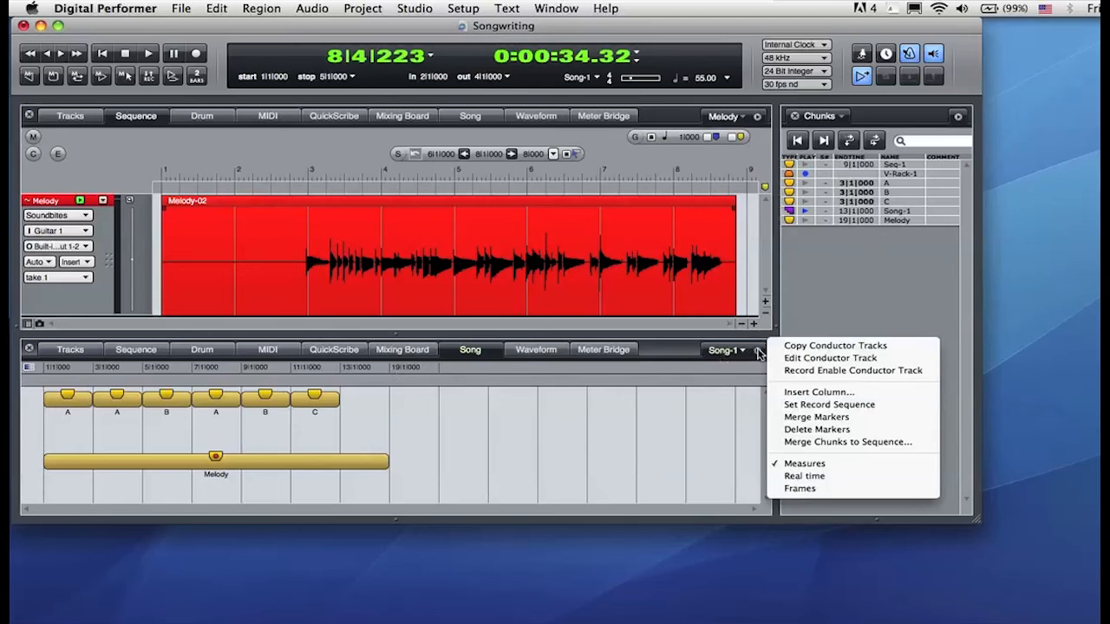
{"action": "left_click", "coordinate": [806, 425]}
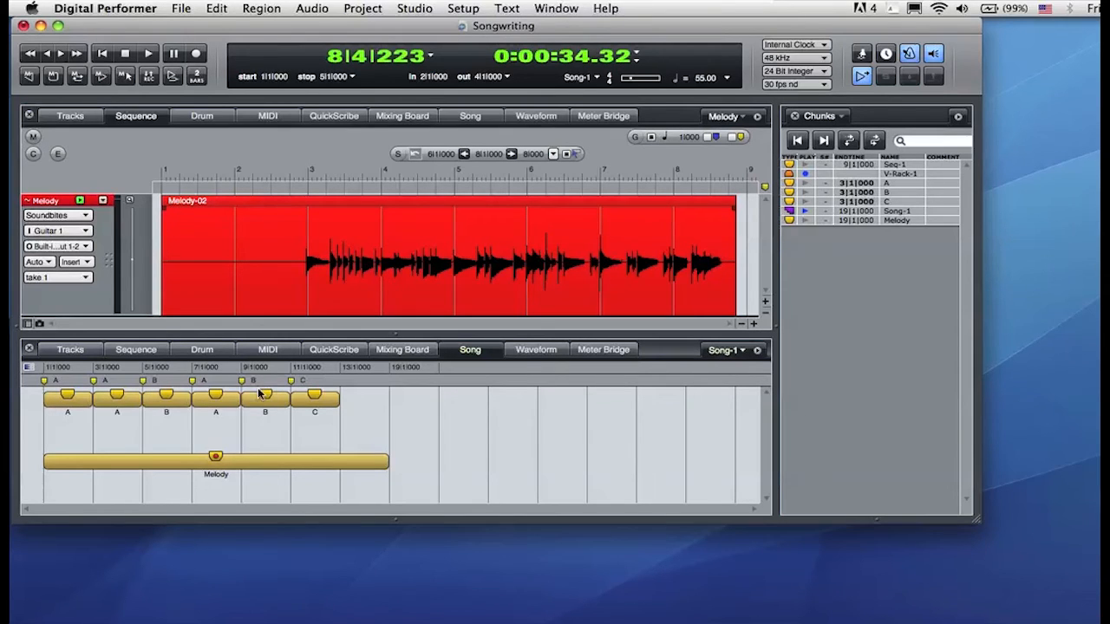
{"action": "mouse_move", "coordinate": [317, 392]}
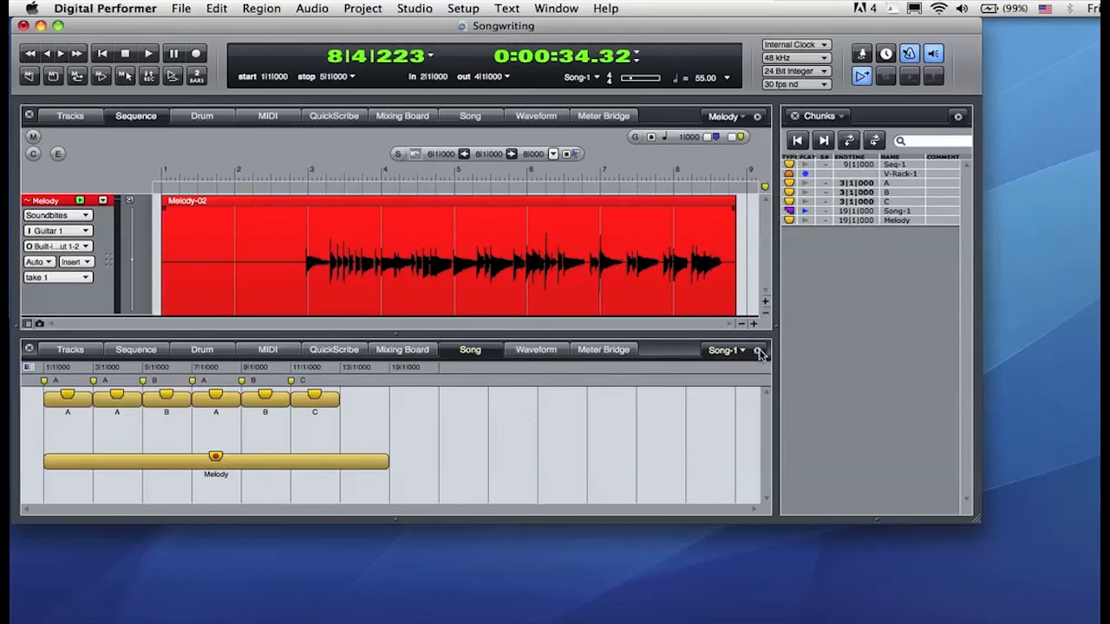
{"action": "left_click", "coordinate": [742, 349]}
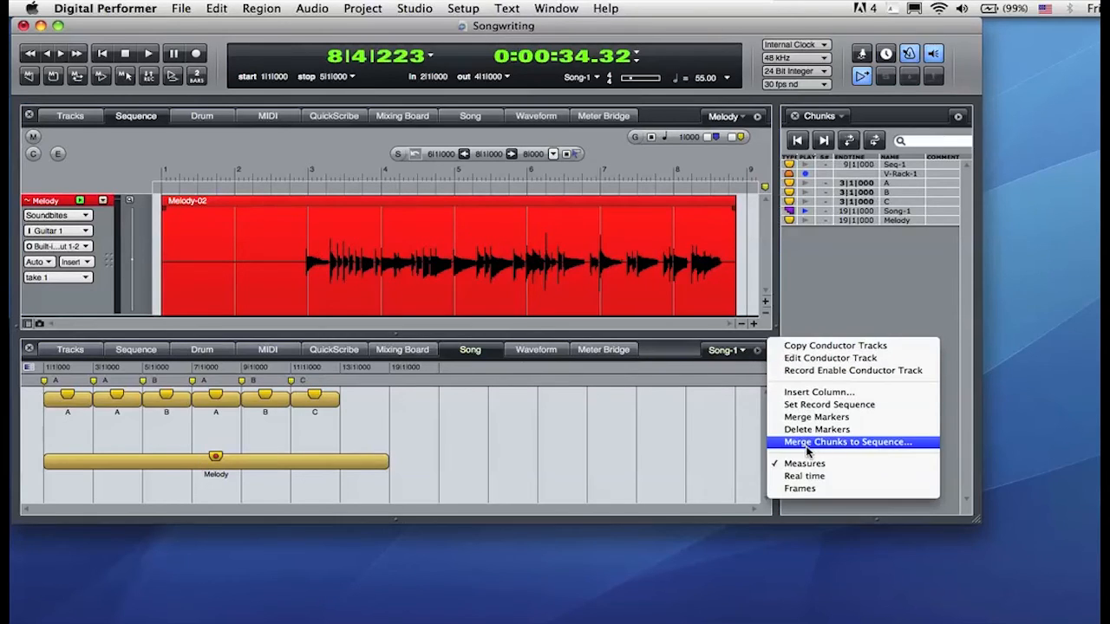
{"action": "left_click", "coordinate": [848, 442]}
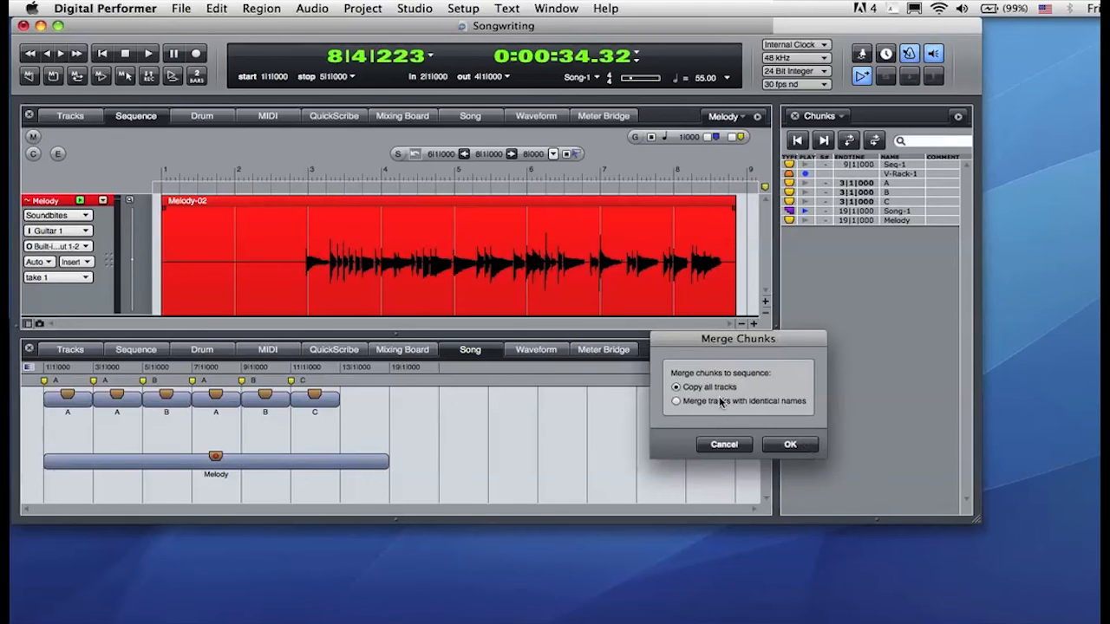
{"action": "left_click", "coordinate": [676, 400]}
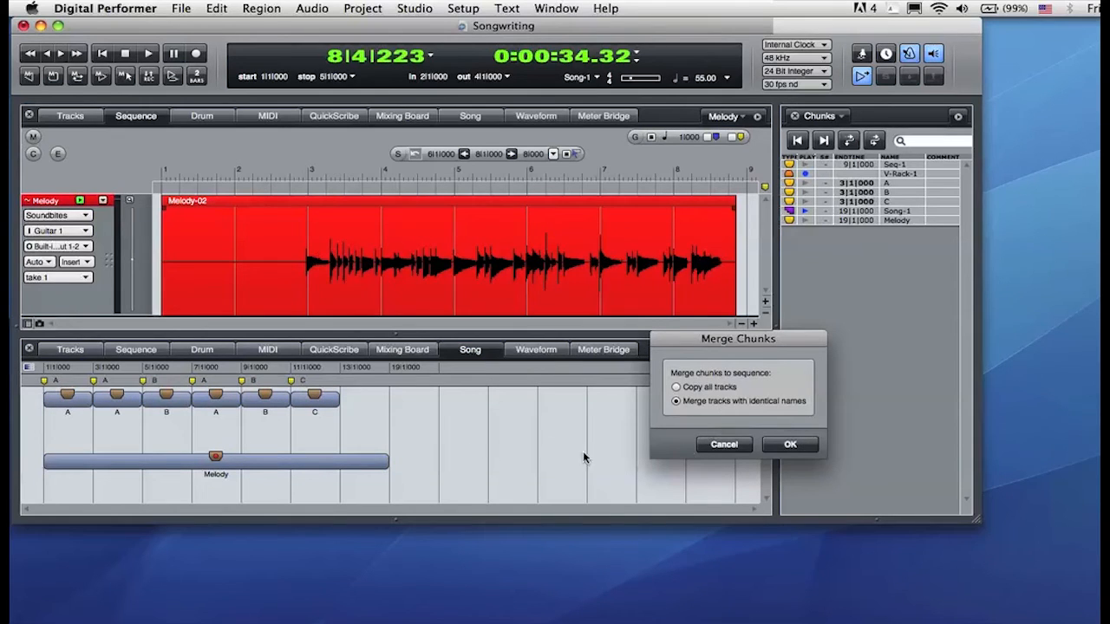
{"action": "left_click", "coordinate": [790, 444]}
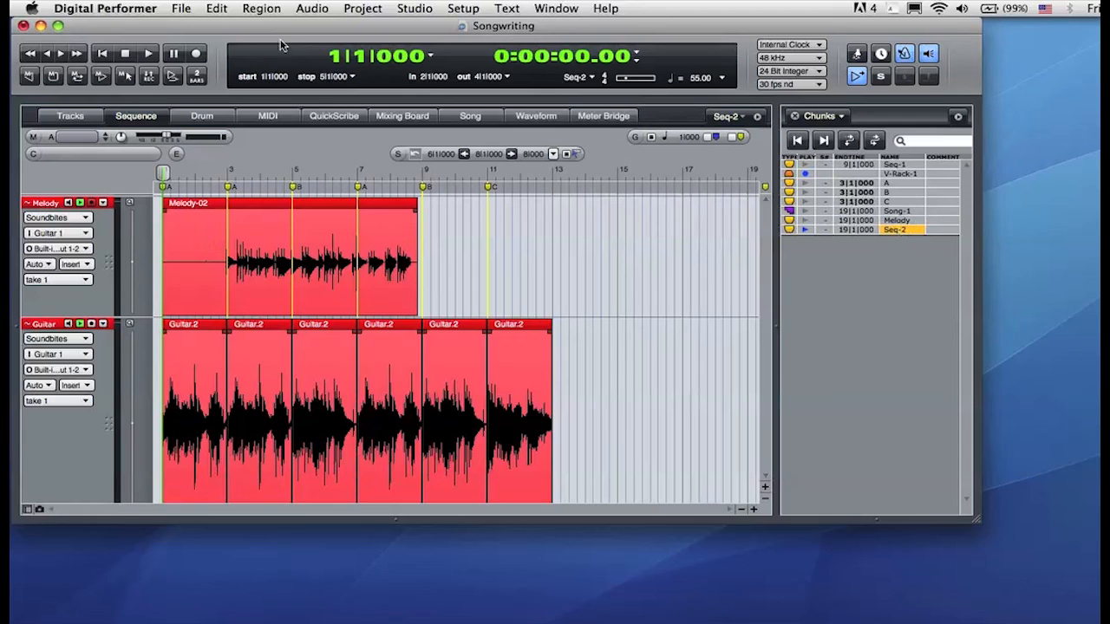
{"action": "left_click", "coordinate": [147, 54]}
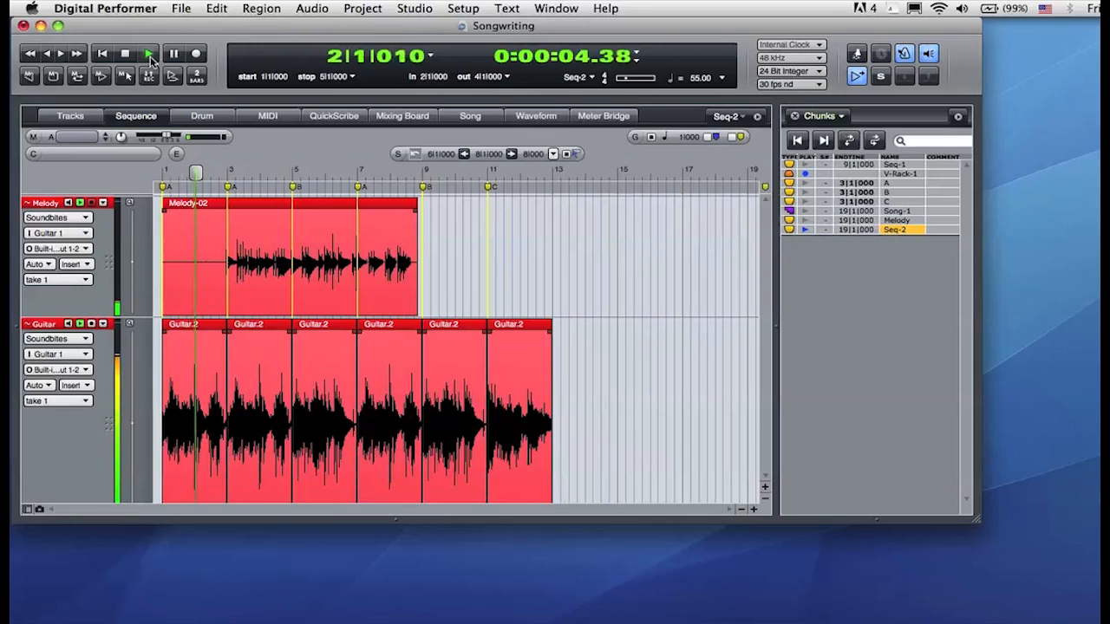
{"action": "left_click", "coordinate": [148, 54]}
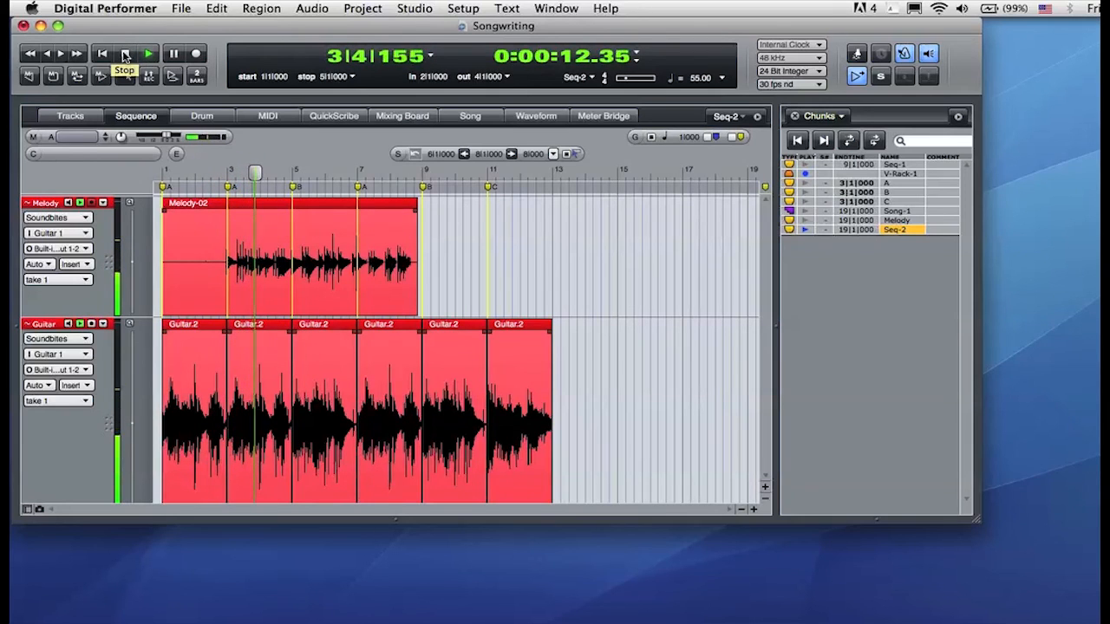
{"action": "left_click", "coordinate": [147, 53]}
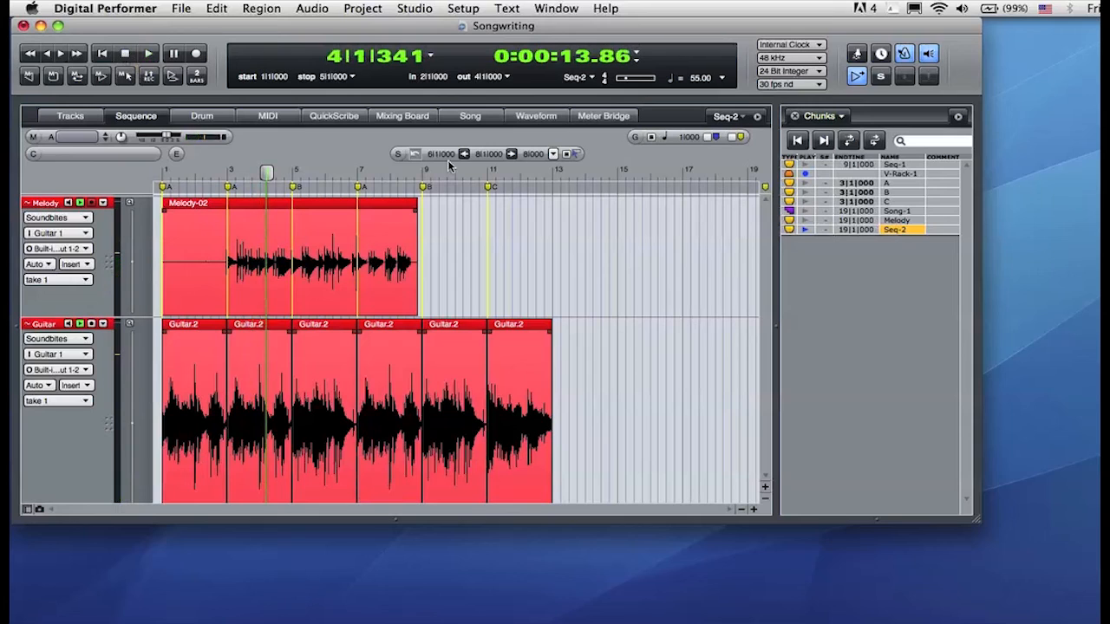
{"action": "left_click", "coordinate": [470, 115]}
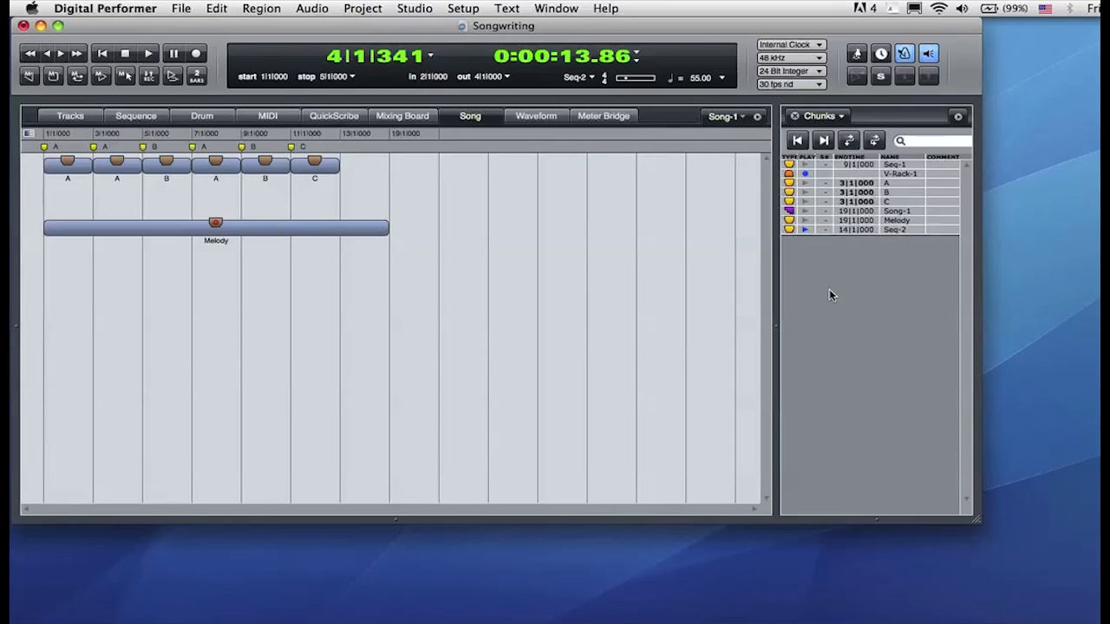
Step: Select Song-1 in the Chunks list and dismiss the Chunks mini-menu
{"action": "left_click", "coordinate": [897, 211]}
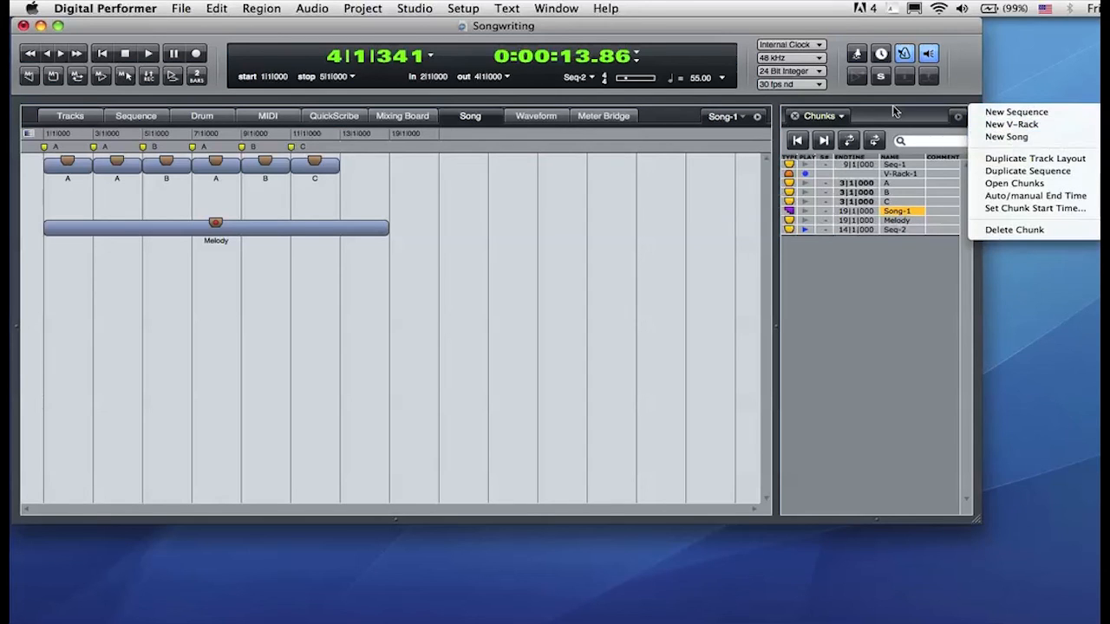
{"action": "left_click", "coordinate": [865, 255]}
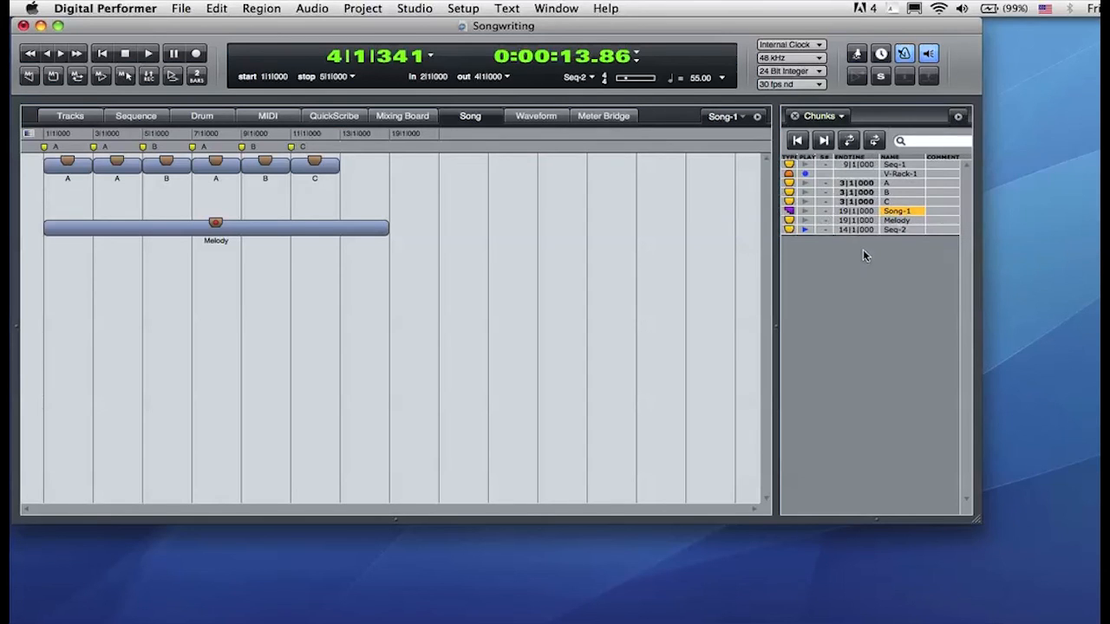